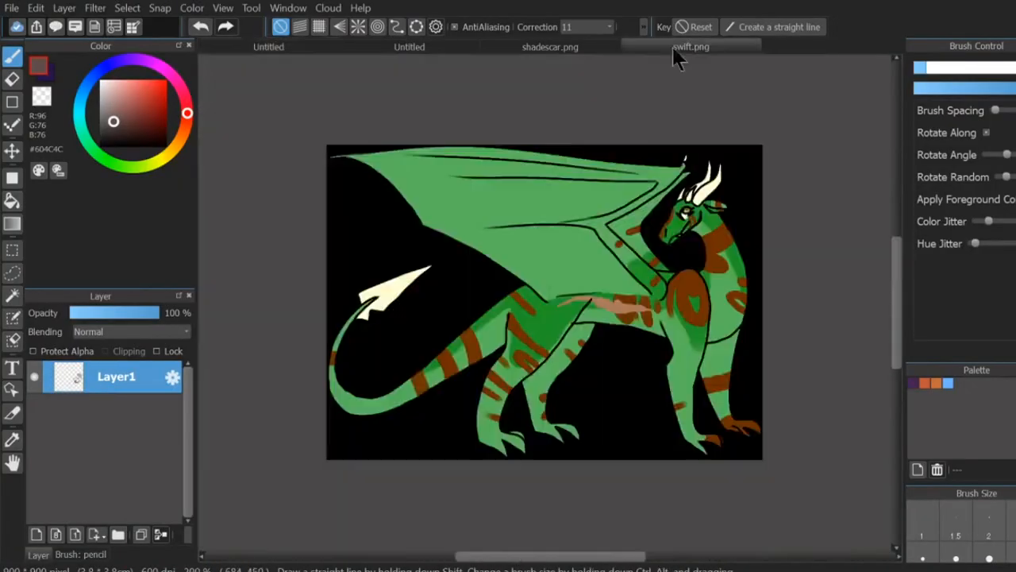
- Start a gray face sketch, add Layer2 and lay the first dark red line over it
{"action": "left_click", "coordinate": [691, 46]}
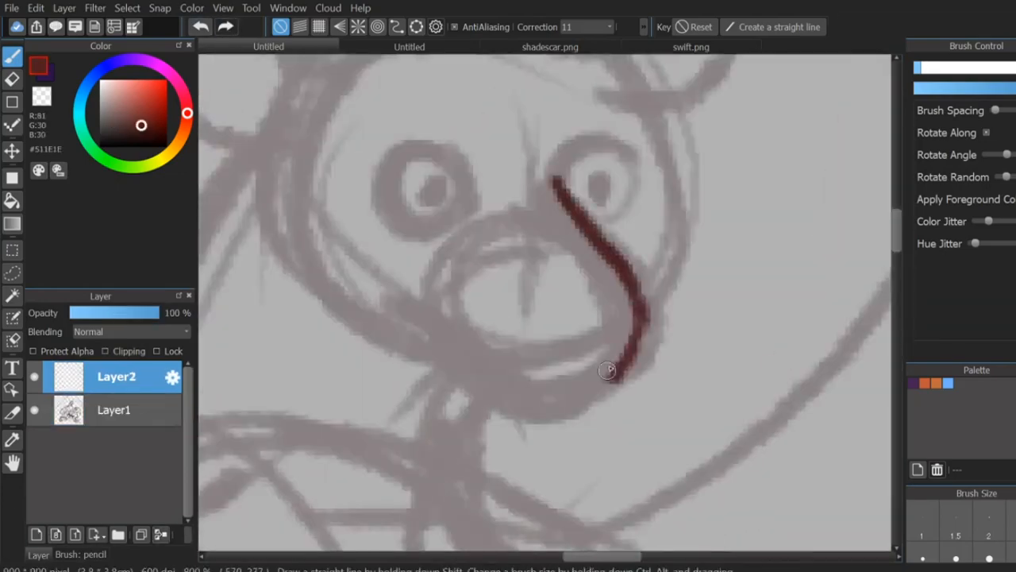
- Ink the intertwined dragons and wings in dark pen strokes on Layer3 and Layer4
{"action": "left_click_drag", "start_coordinate": [607, 372], "coordinate": [683, 191]}
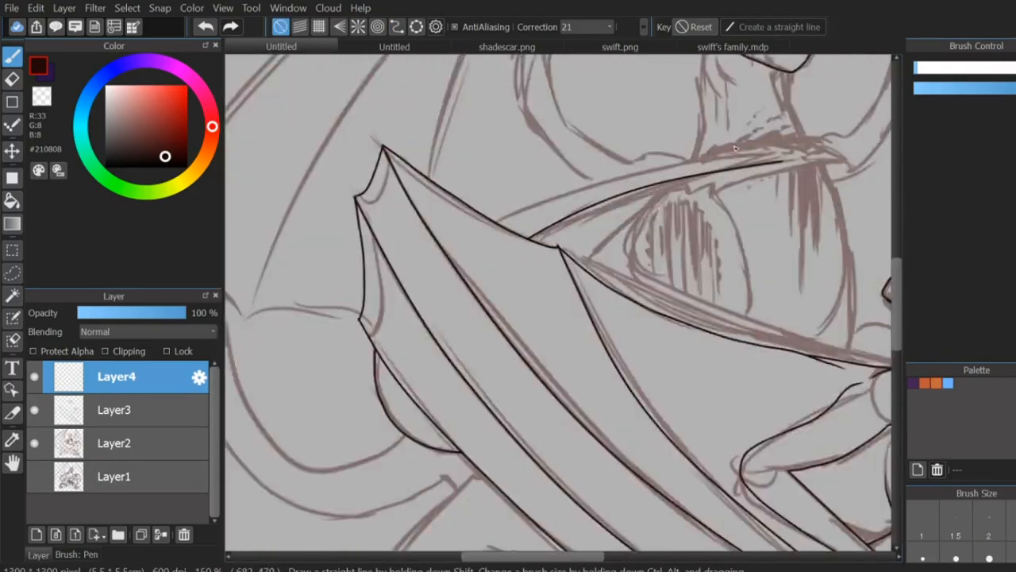
- Fill the dragon's body and wing area on Layer3 with a flat blue-violet base color
{"action": "left_click", "coordinate": [587, 27]}
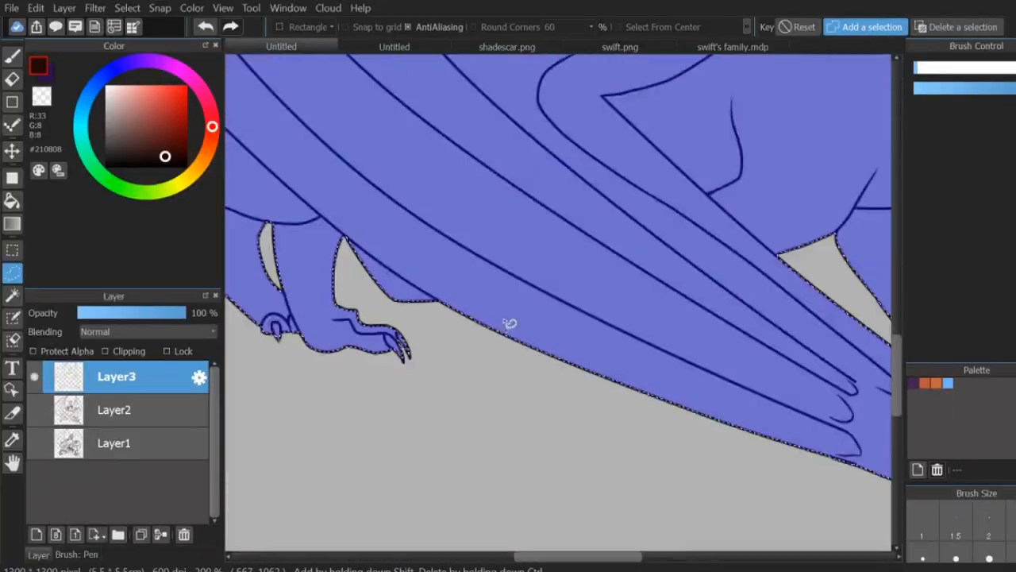
- Paint one dragon brown and one green, shade wings on Multiply layers, doodle circles on the background
{"action": "left_click", "coordinate": [507, 46]}
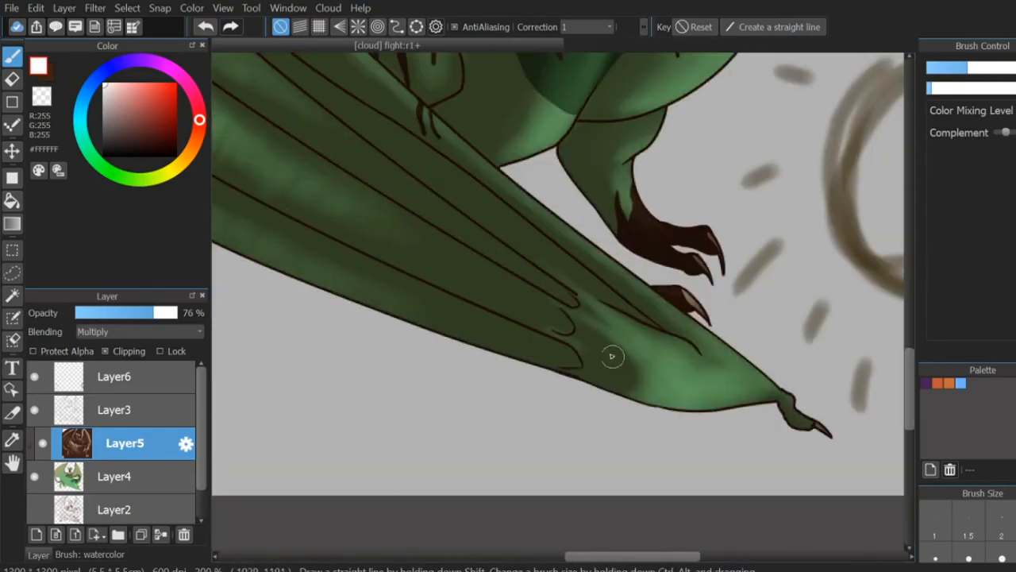
{"action": "left_click", "coordinate": [114, 443]}
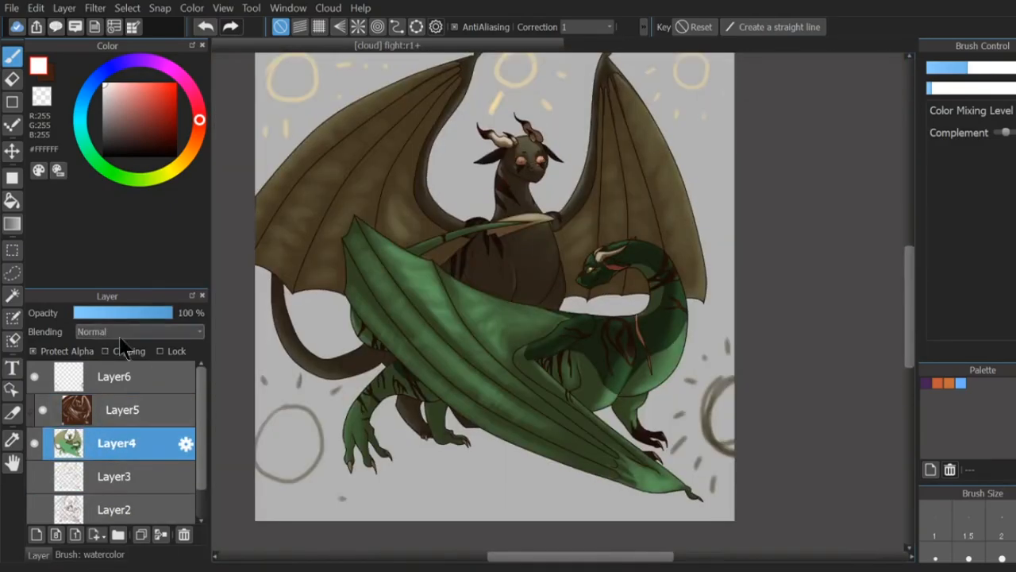